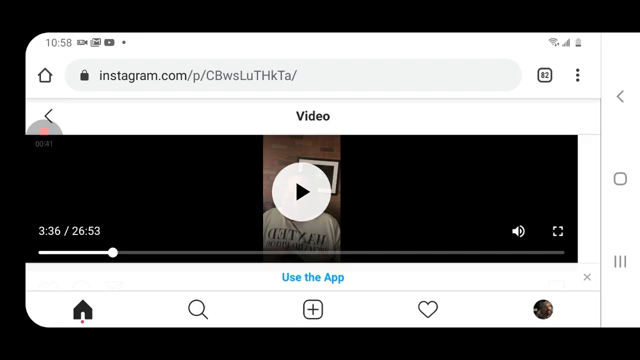
pyautogui.scroll(-3)
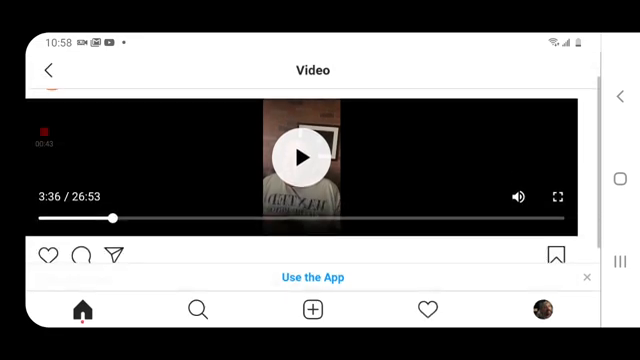